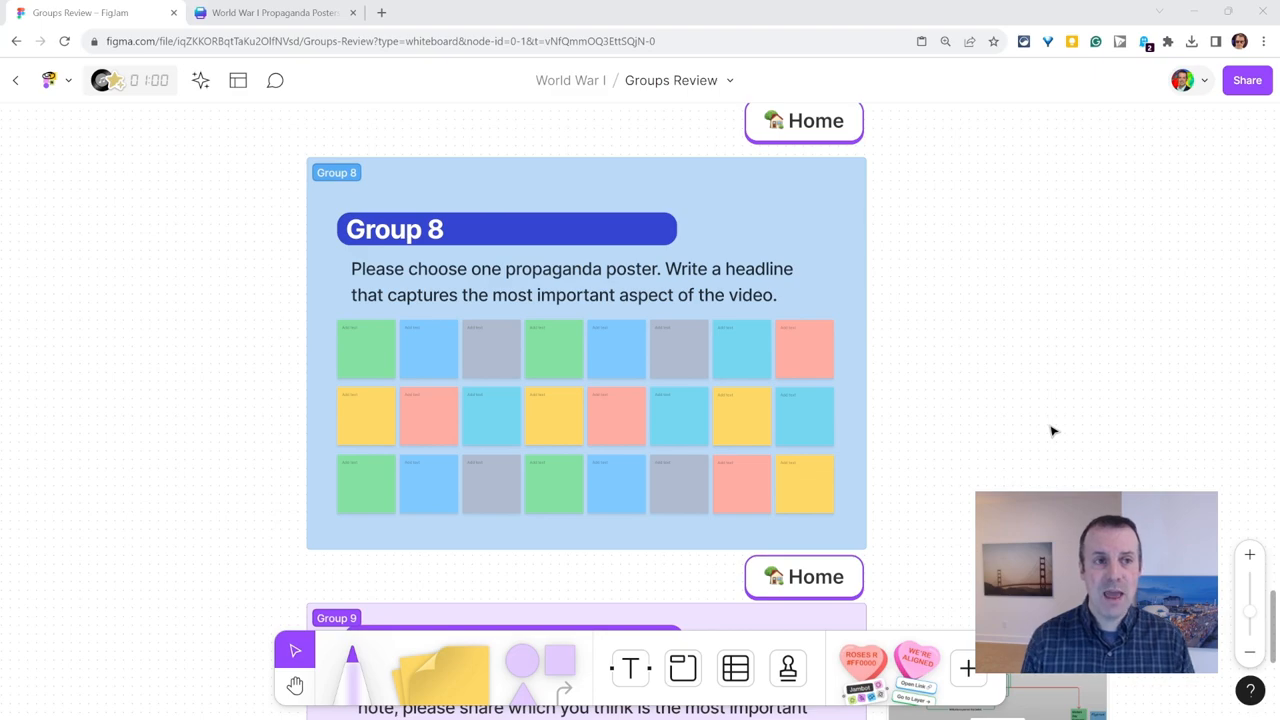
- Switch from the FigJam board to the Canva World War I Propaganda Posters design
click(275, 12)
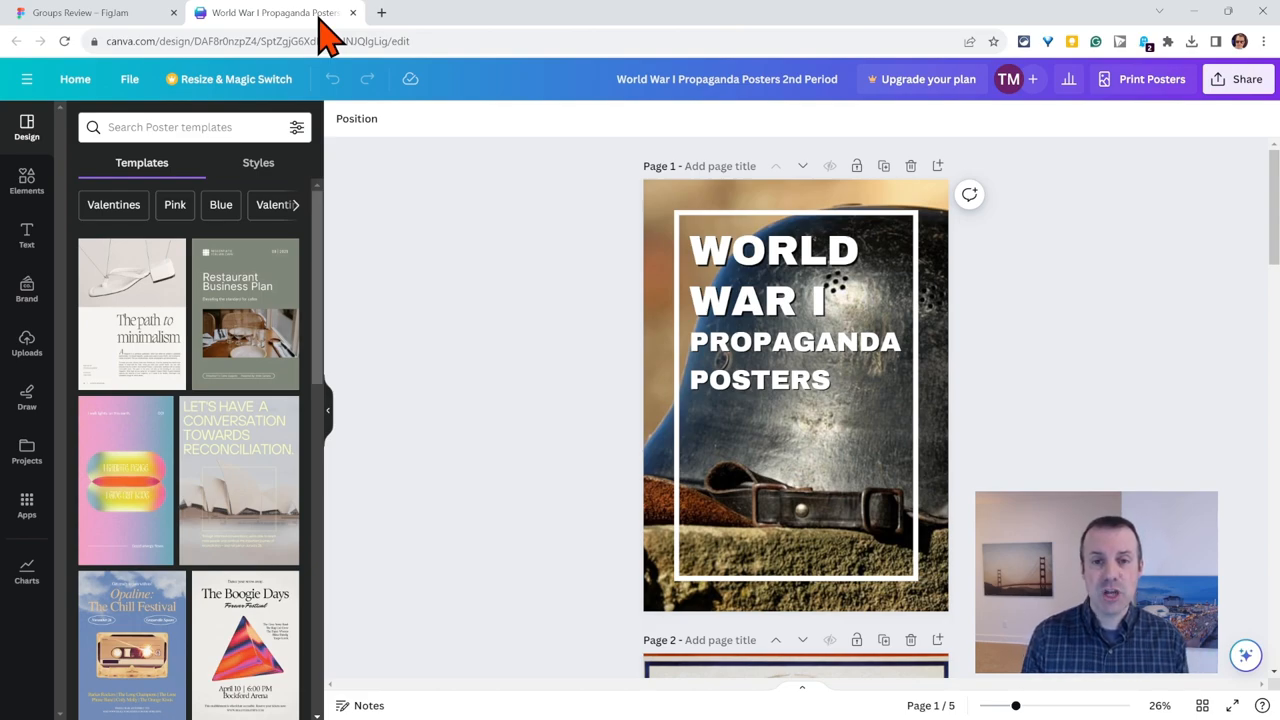
mouse_move(1047, 270)
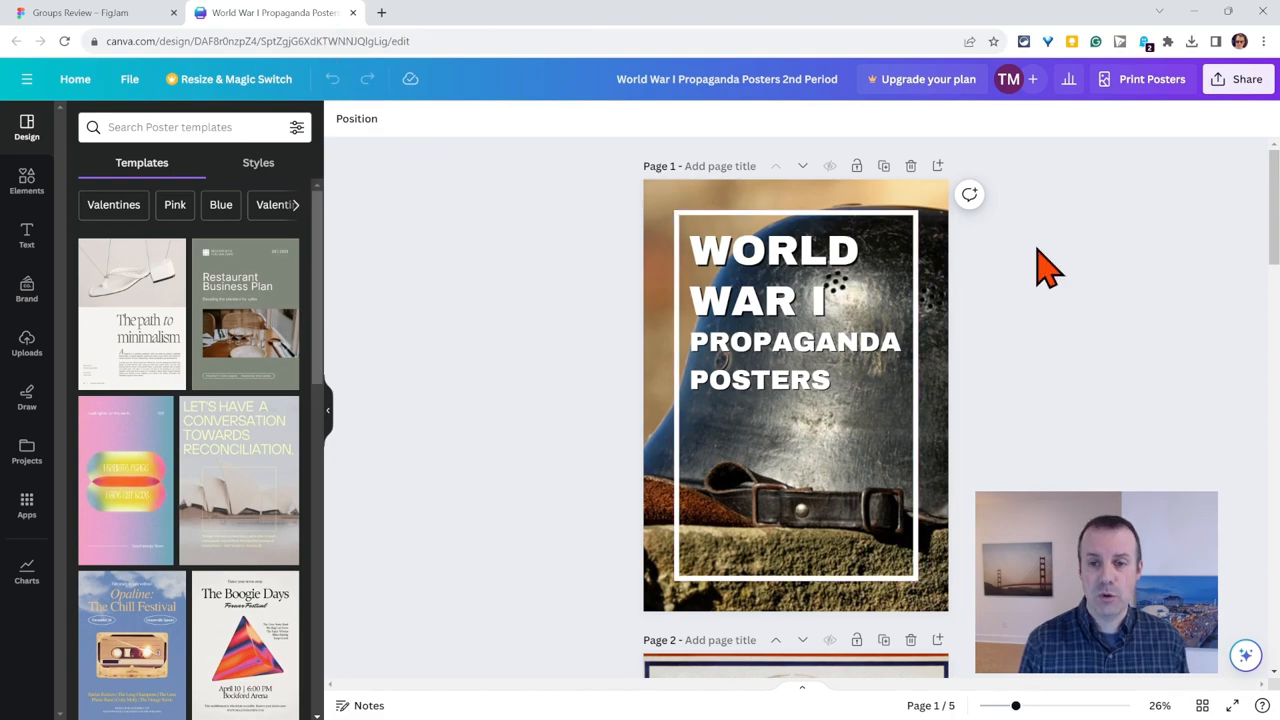
mouse_move(1200, 120)
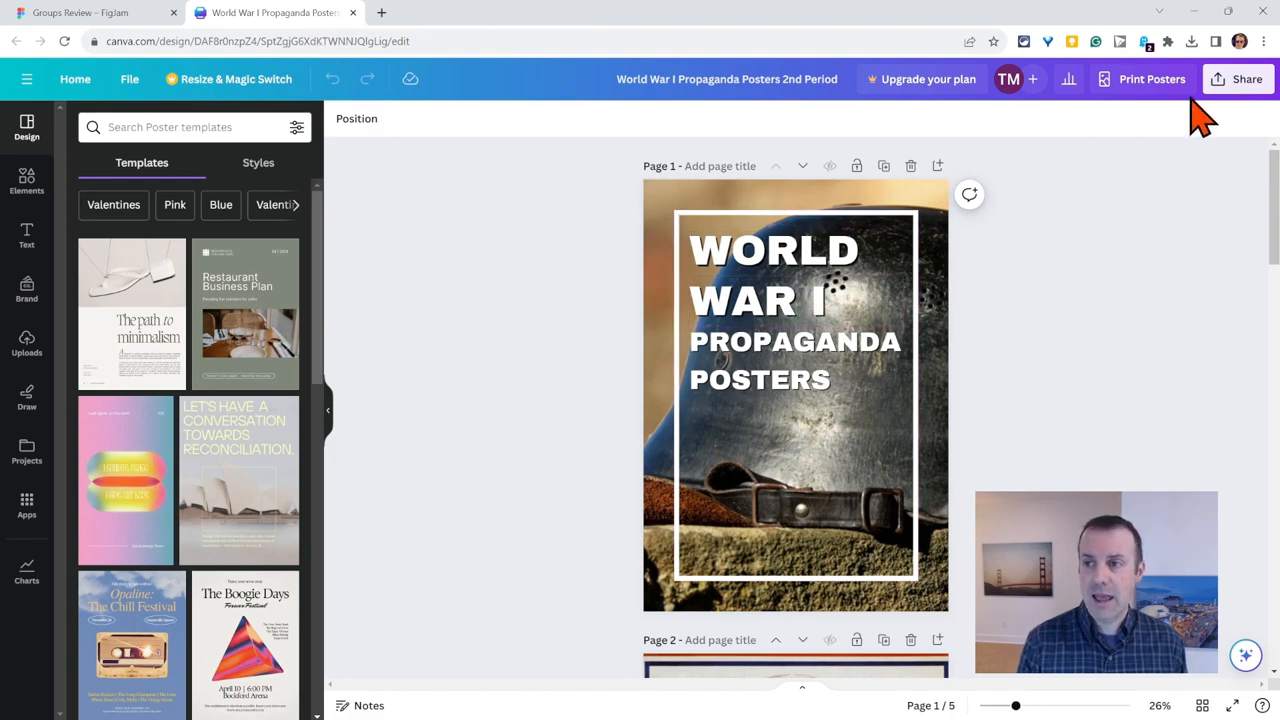
- Share the poster so anyone with the link can view it, view-only
click(1239, 79)
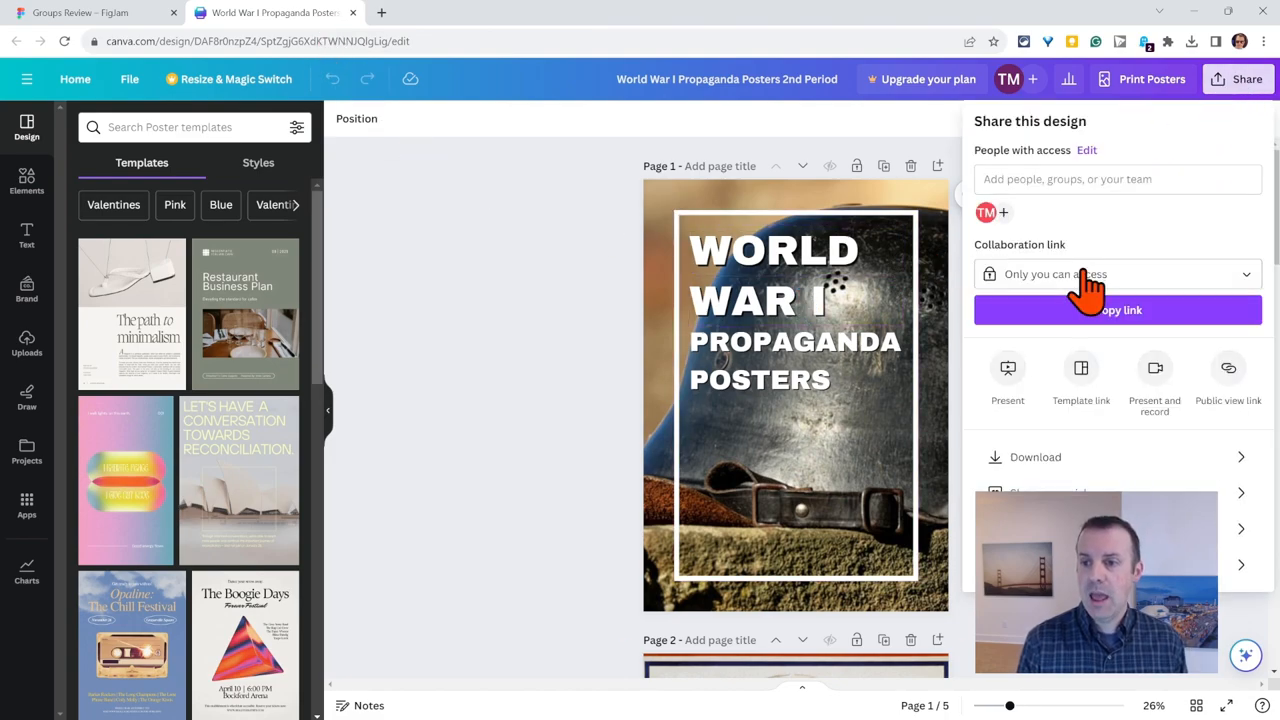
click(1116, 274)
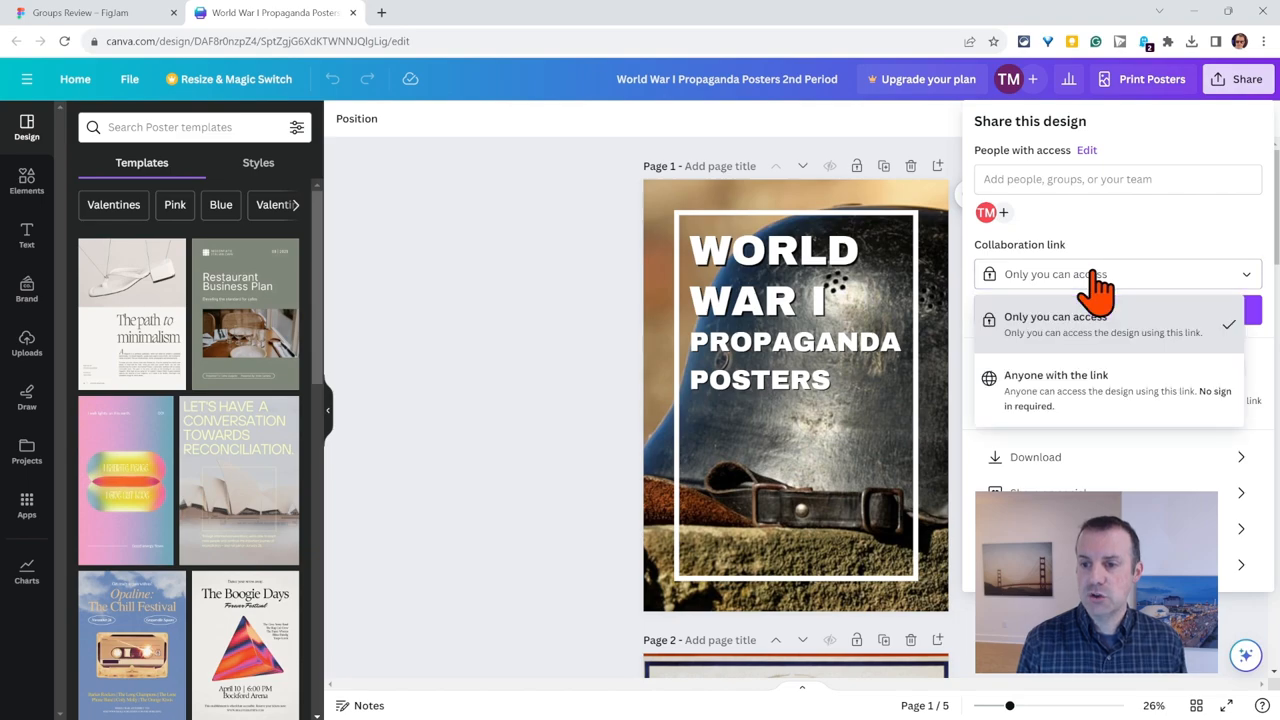
click(1056, 374)
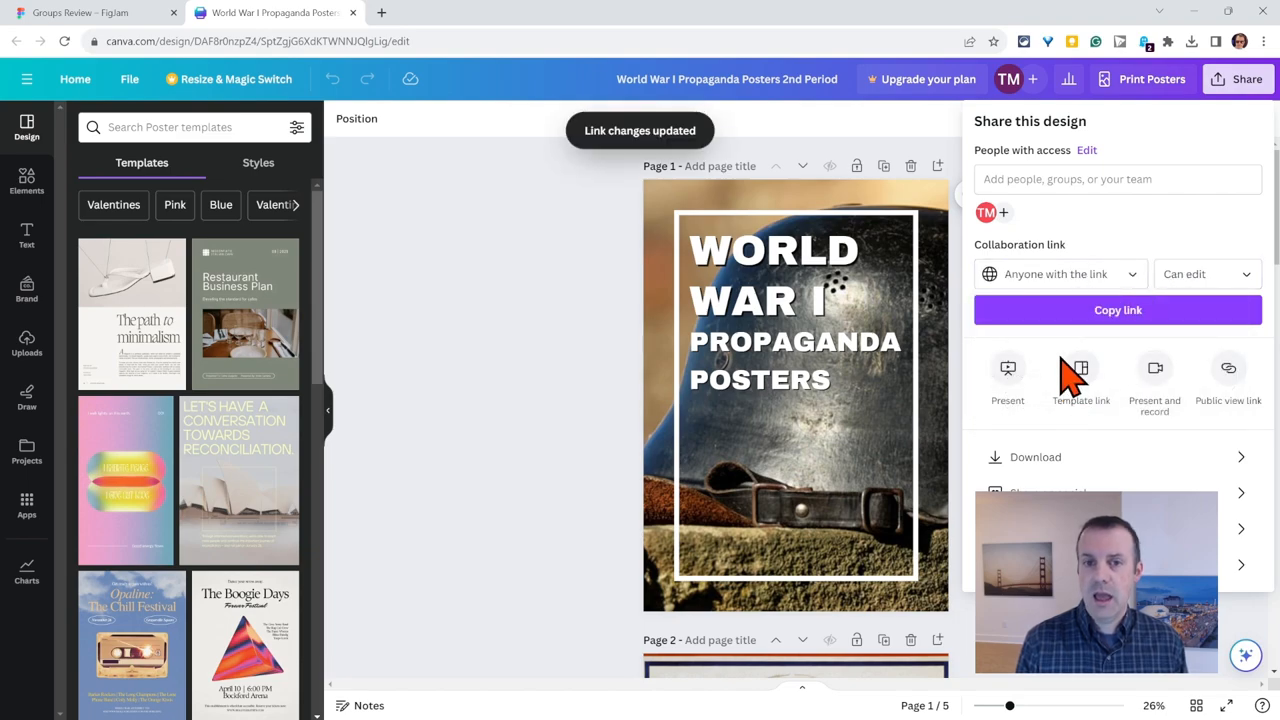
click(1205, 273)
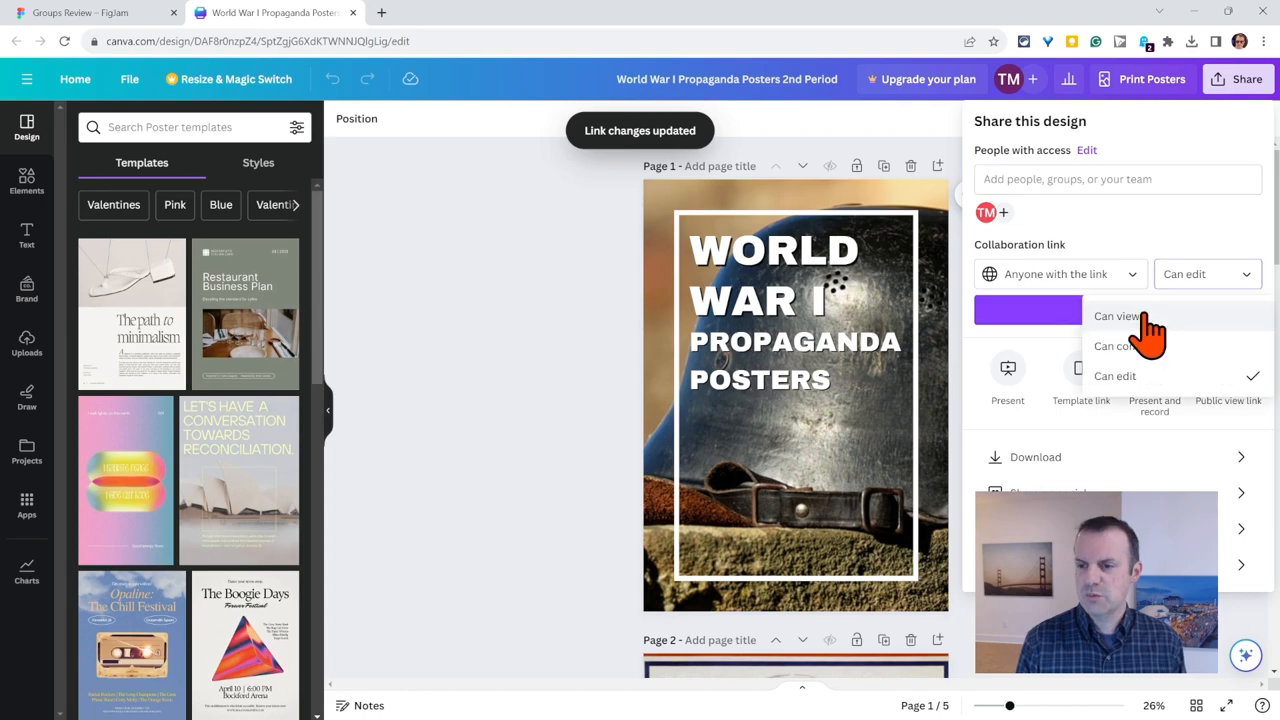
click(1117, 316)
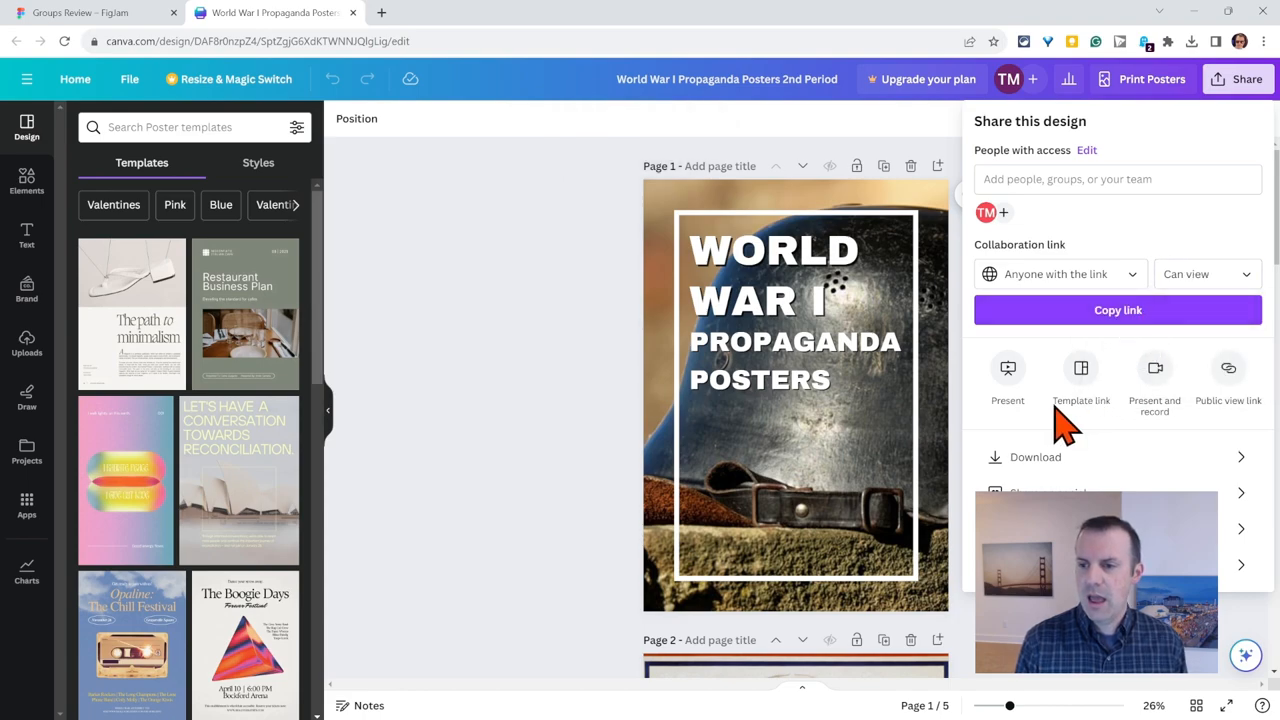
mouse_move(1265, 390)
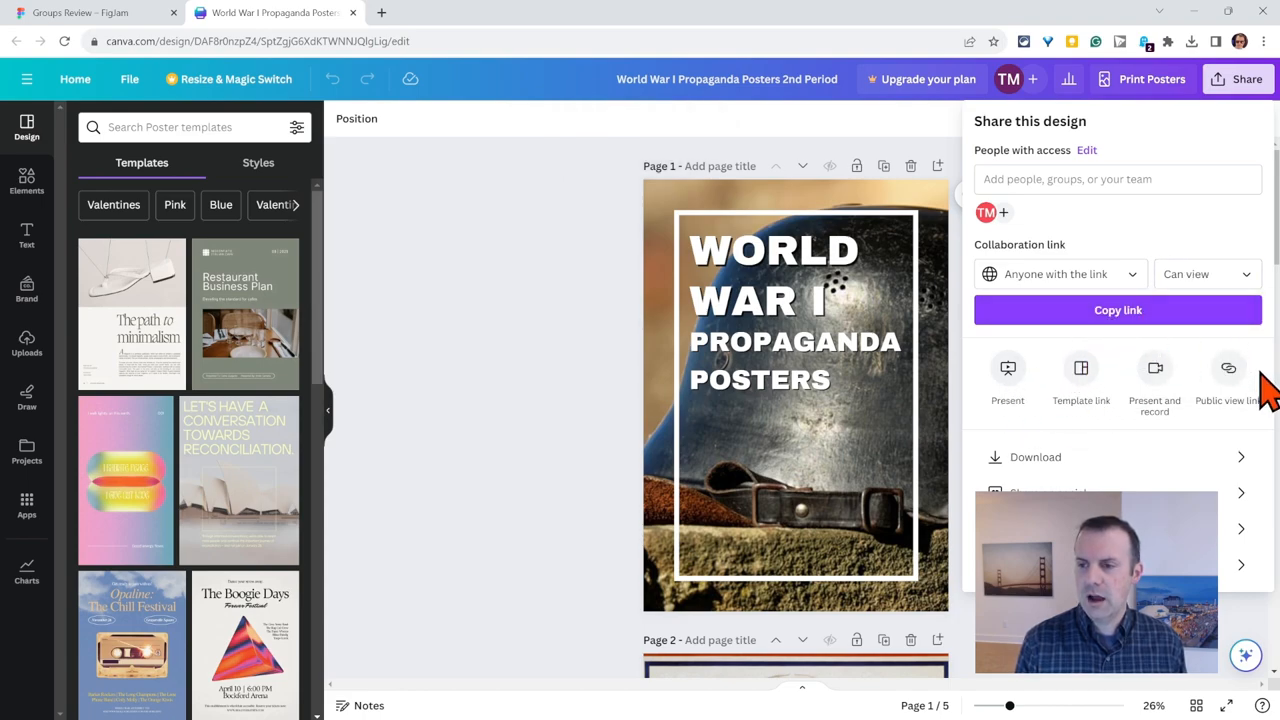
- Copy the design's public view link and return to the FigJam Group 8 board
click(1228, 375)
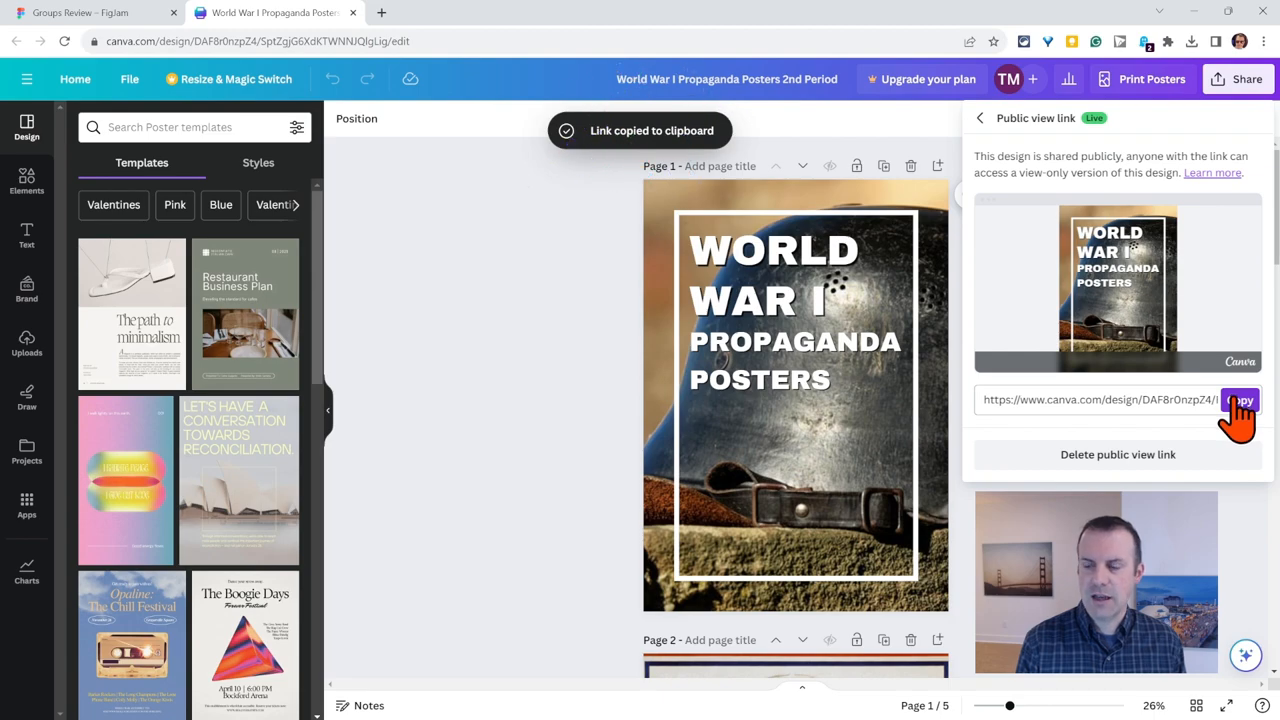
click(90, 12)
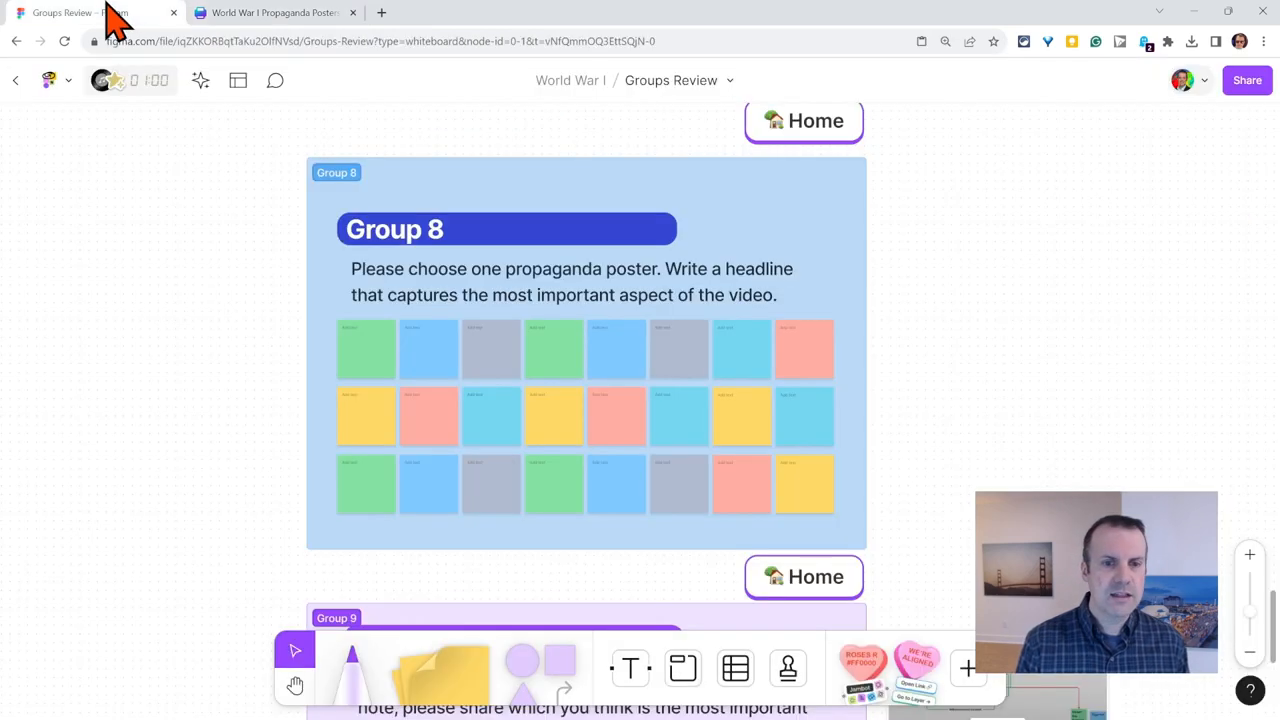
mouse_move(115, 310)
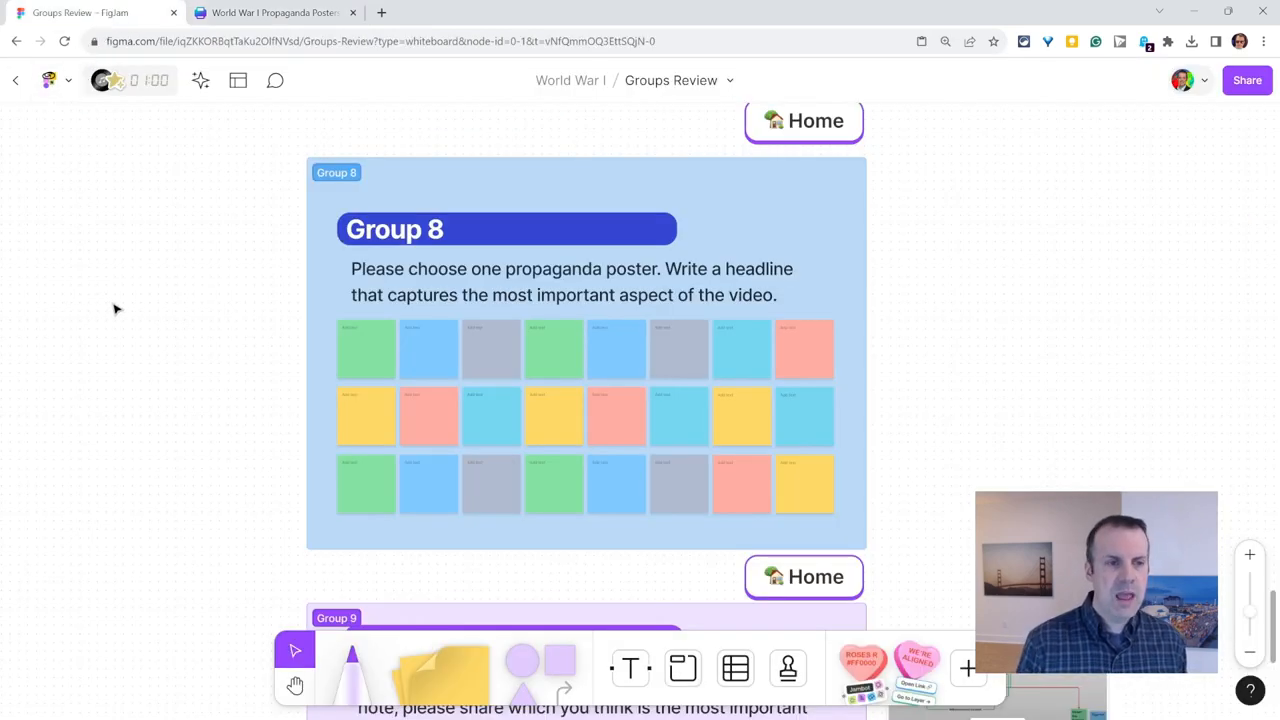
- Paste the Canva link onto the canvas left of Group 8 as an embedded poster preview
right_click(115, 310)
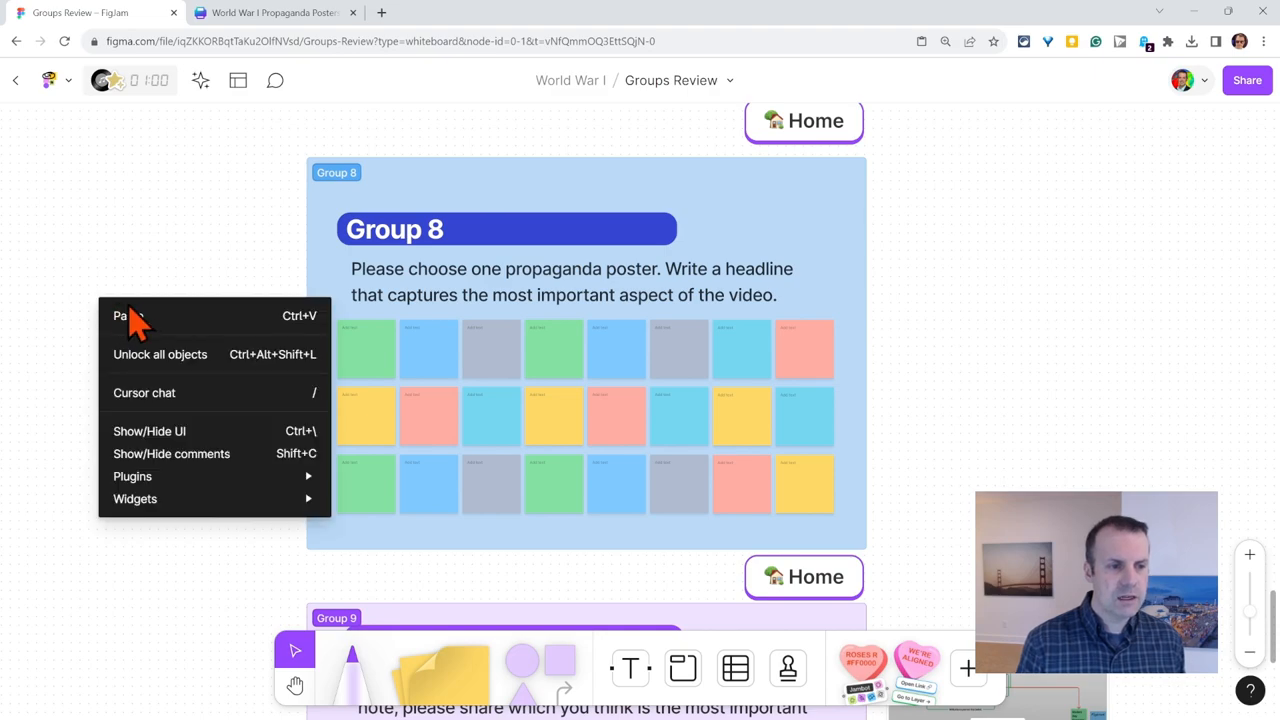
click(124, 316)
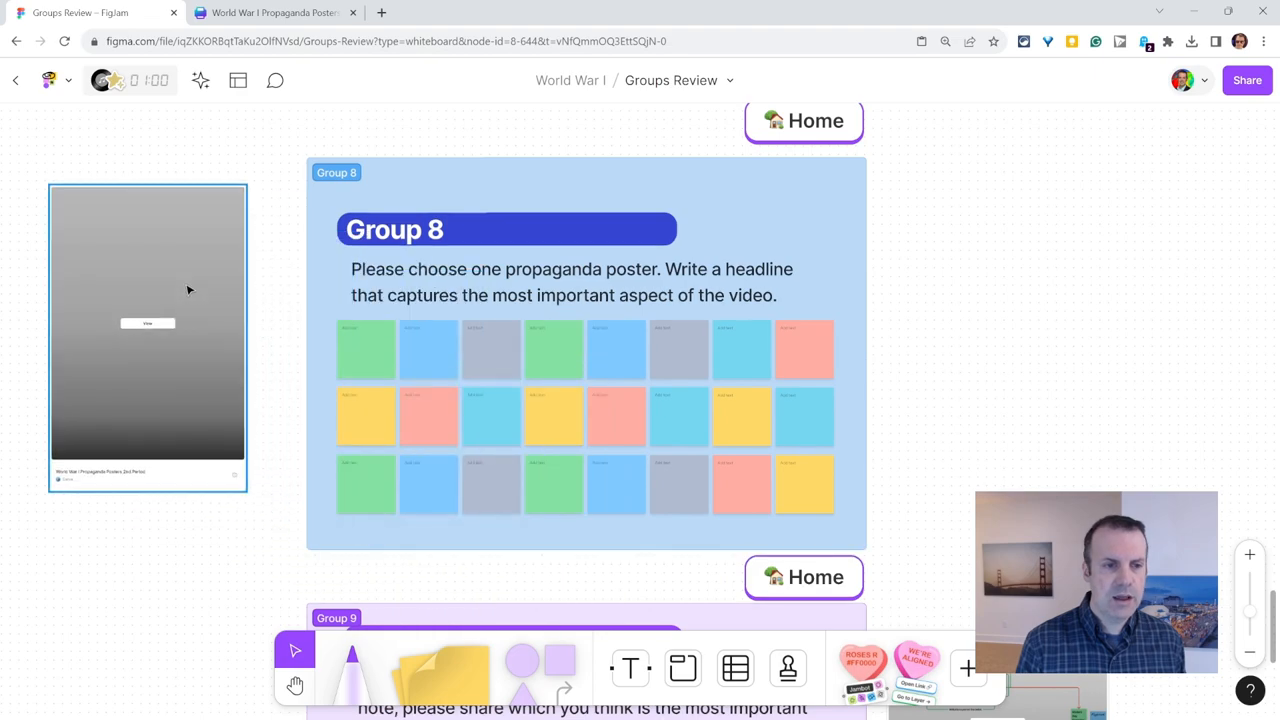
click(148, 330)
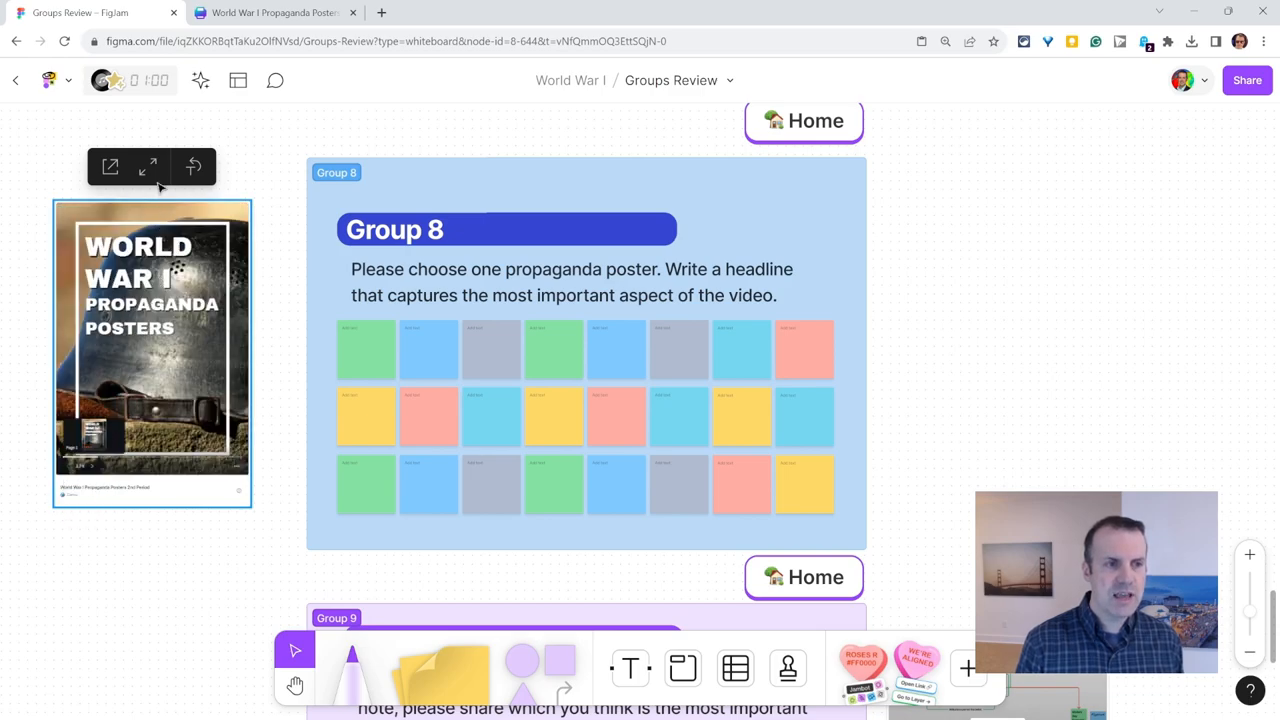
- Expand the embed, page through to the I WANT YOU FOR U.S. ARMY poster, then collapse it
click(147, 166)
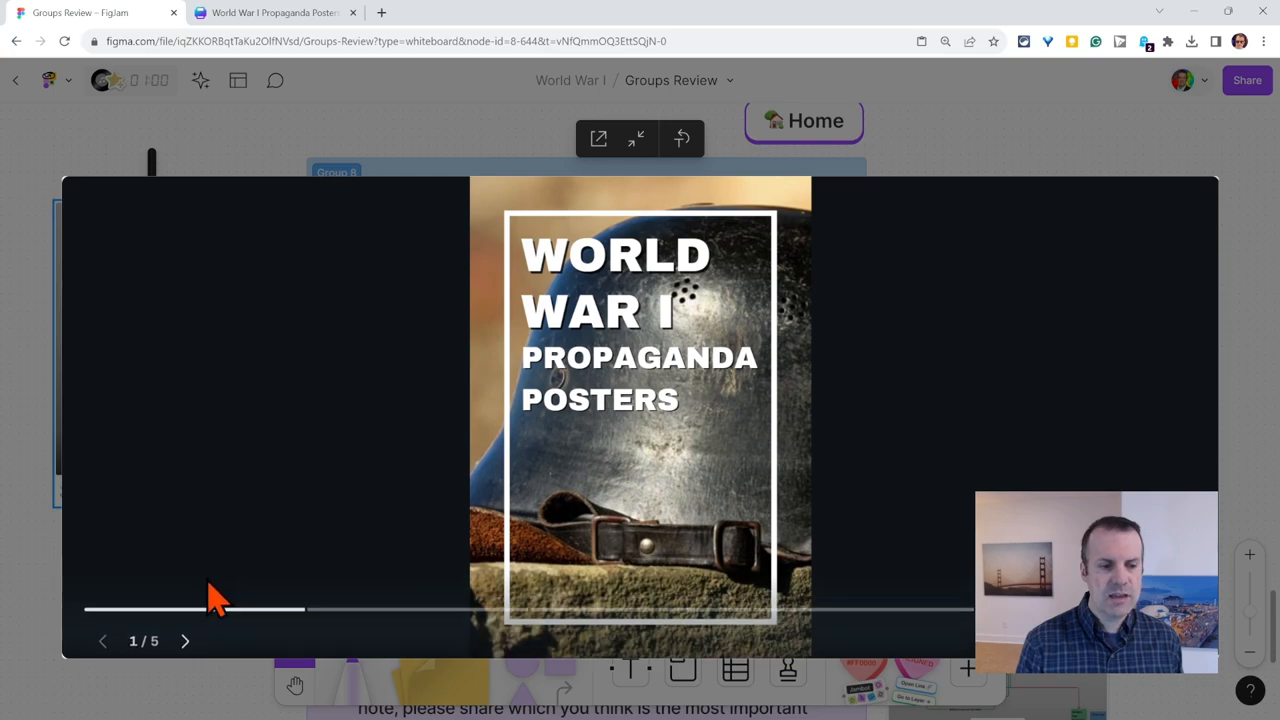
click(184, 640)
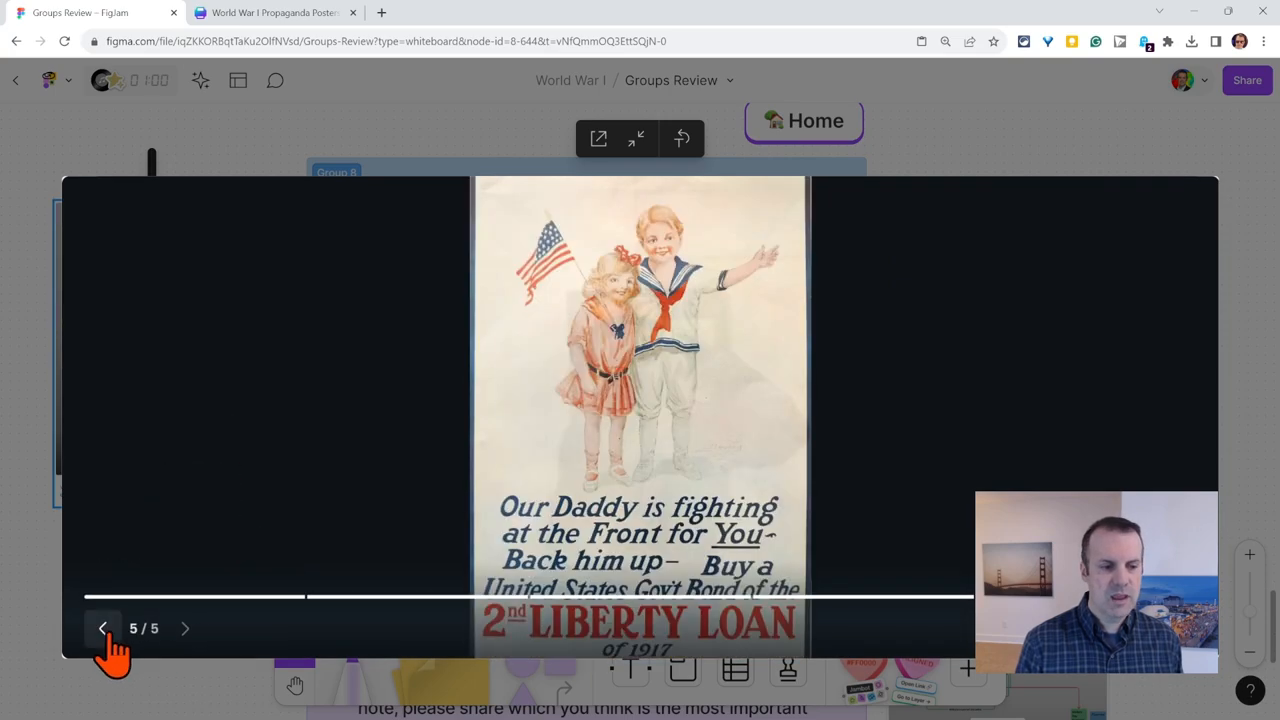
click(101, 628)
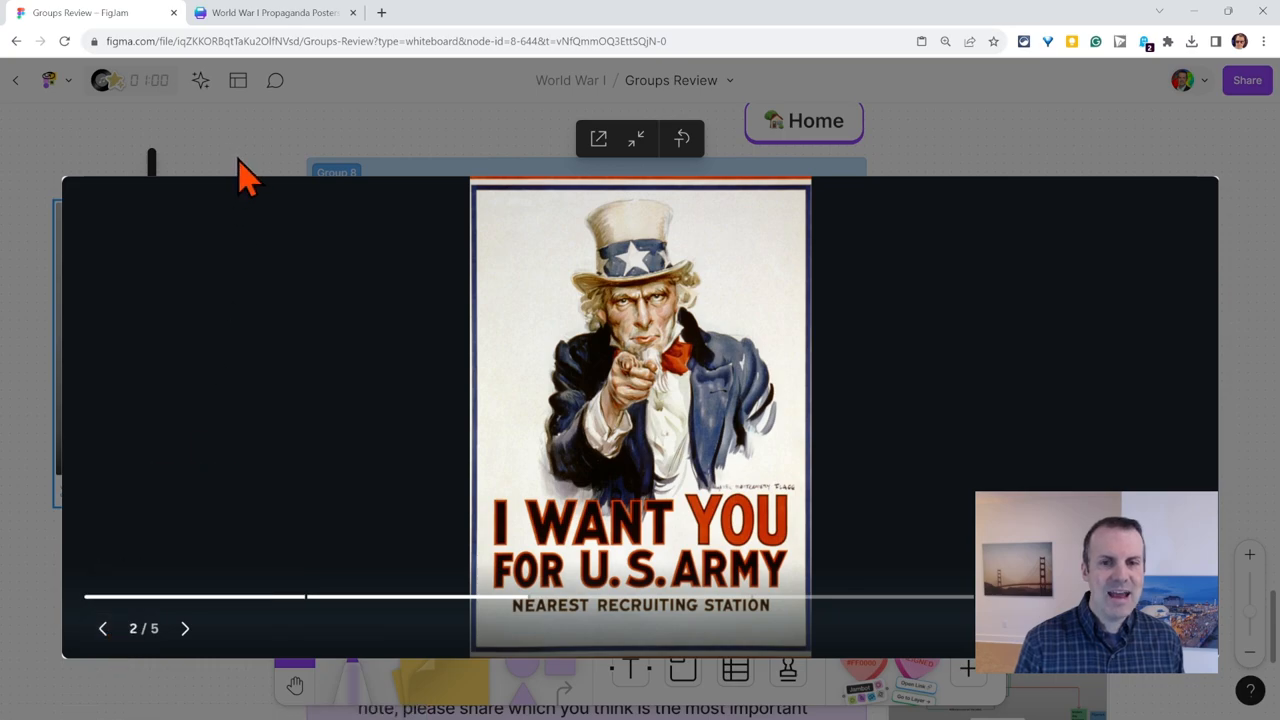
click(637, 138)
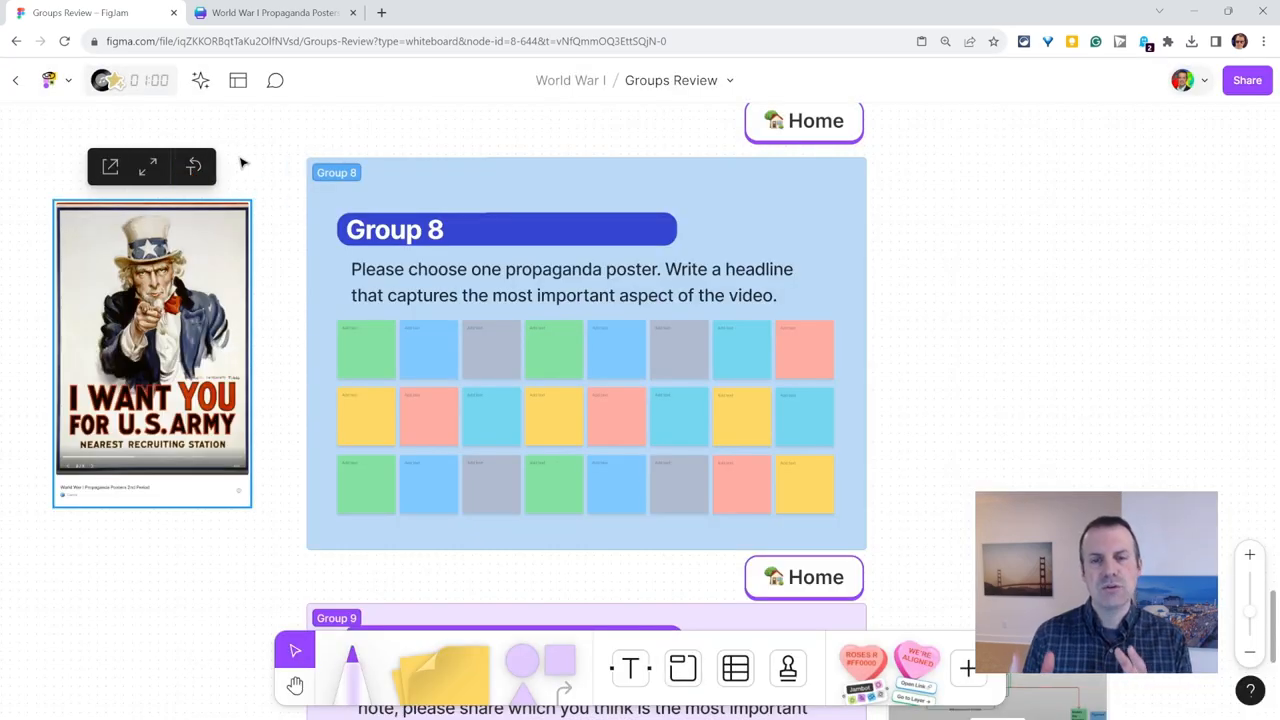